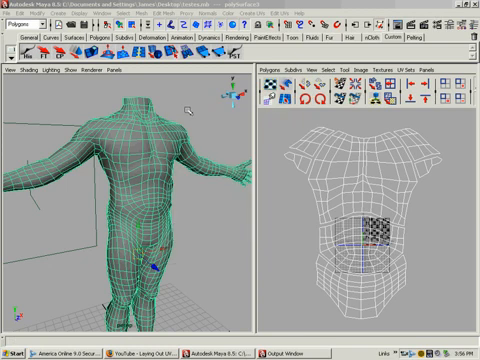
mouse_move(188, 108)
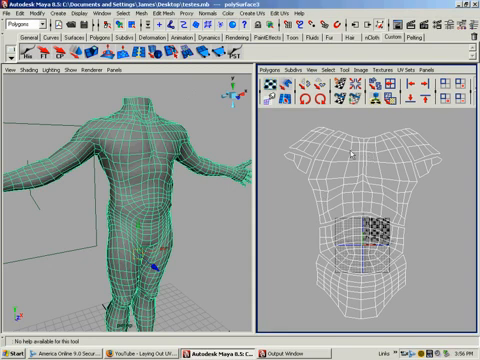
mouse_move(408, 172)
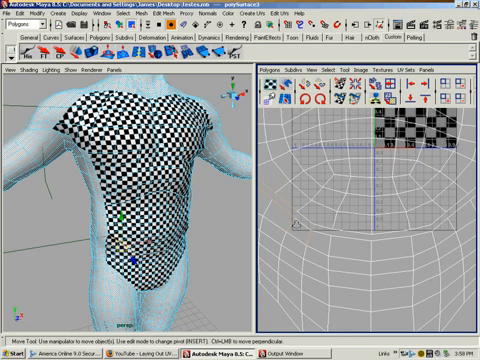
mouse_move(312, 236)
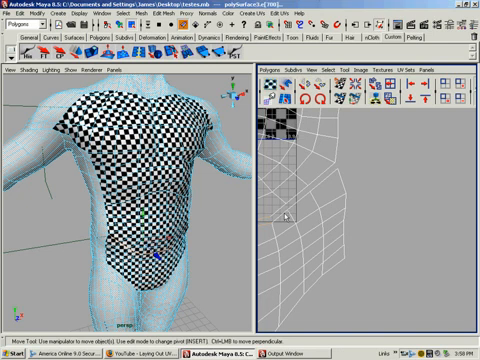
mouse_move(328, 180)
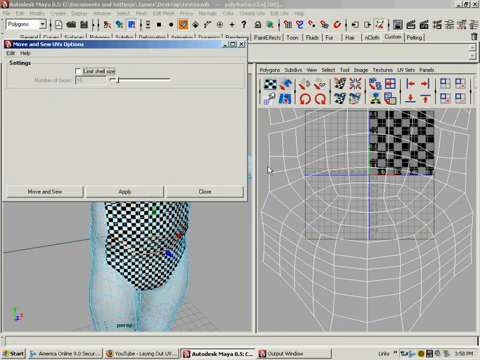
- Select the torso's shared seam edges to prepare them for Move and Sew UVs
left_click(204, 190)
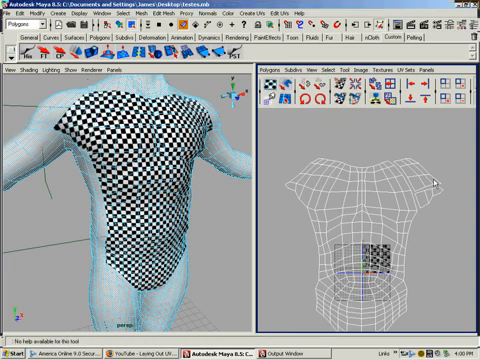
mouse_move(432, 180)
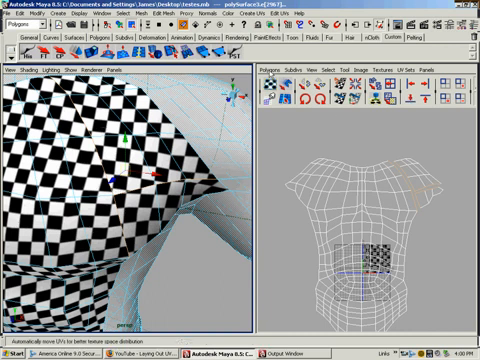
left_click(274, 76)
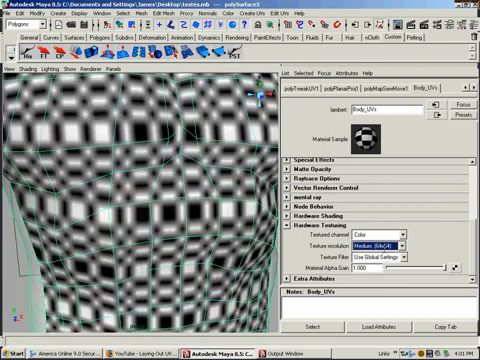
- Raise the material's Hardware Texturing Texture Resolution to a higher setting for a sharper checker
left_click(396, 240)
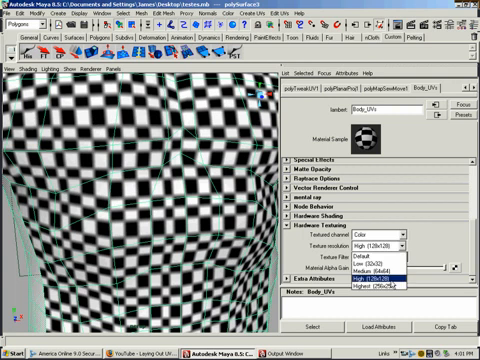
left_click(384, 248)
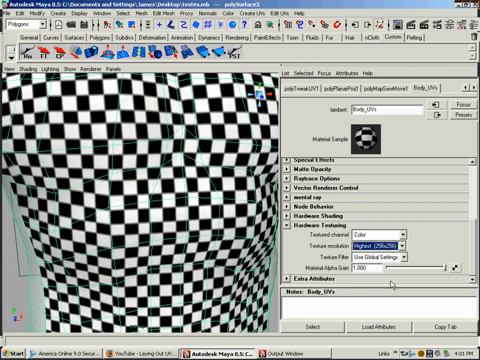
left_click(384, 244)
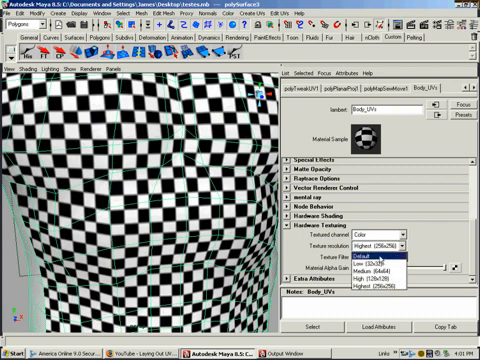